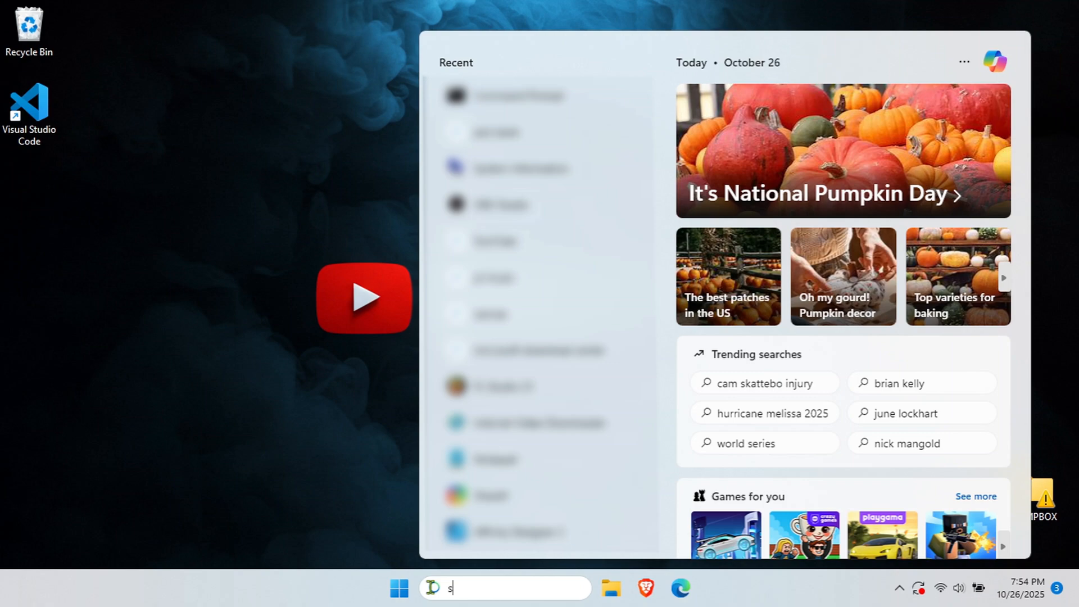
Search 'system information' from the taskbar and launch the System Information app.
type("ysttem informati")
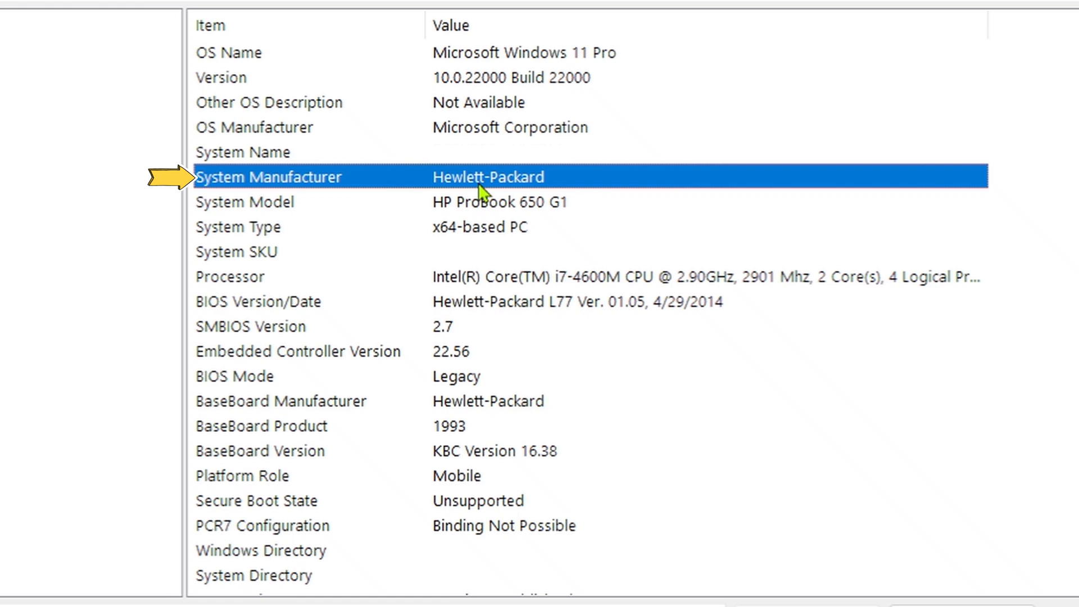
mouse_move(700, 237)
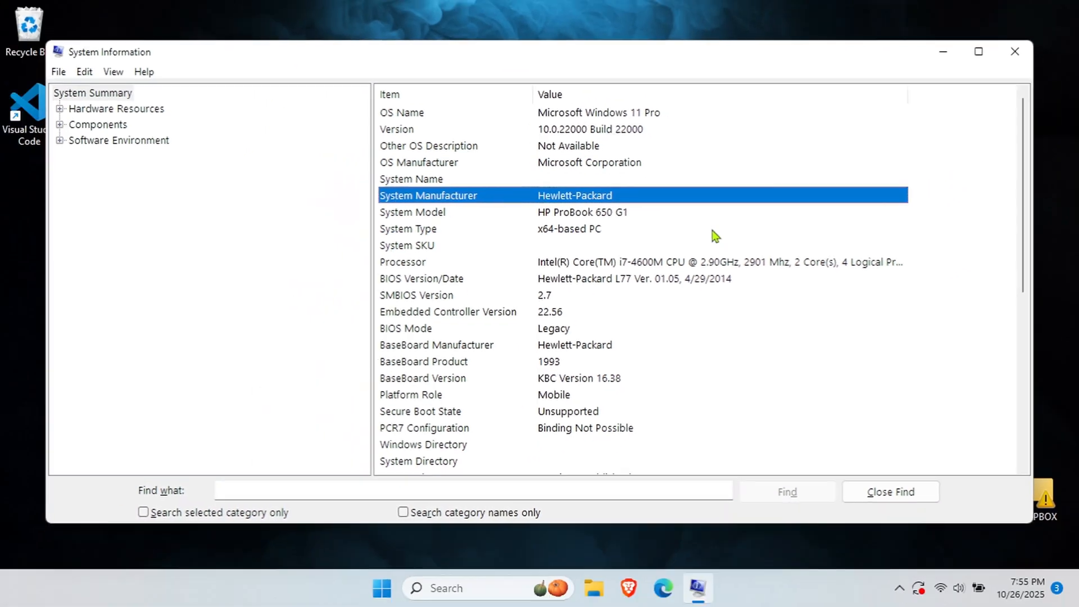
Close System Information, then search 'cmd' and run Command Prompt as administrator.
left_click(1014, 51)
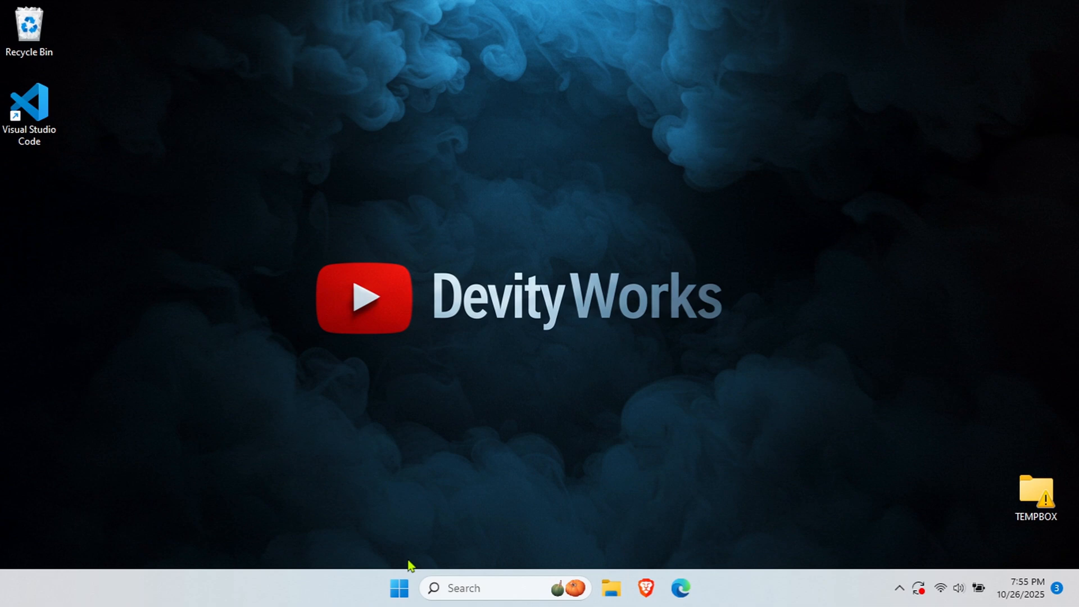
left_click(398, 588)
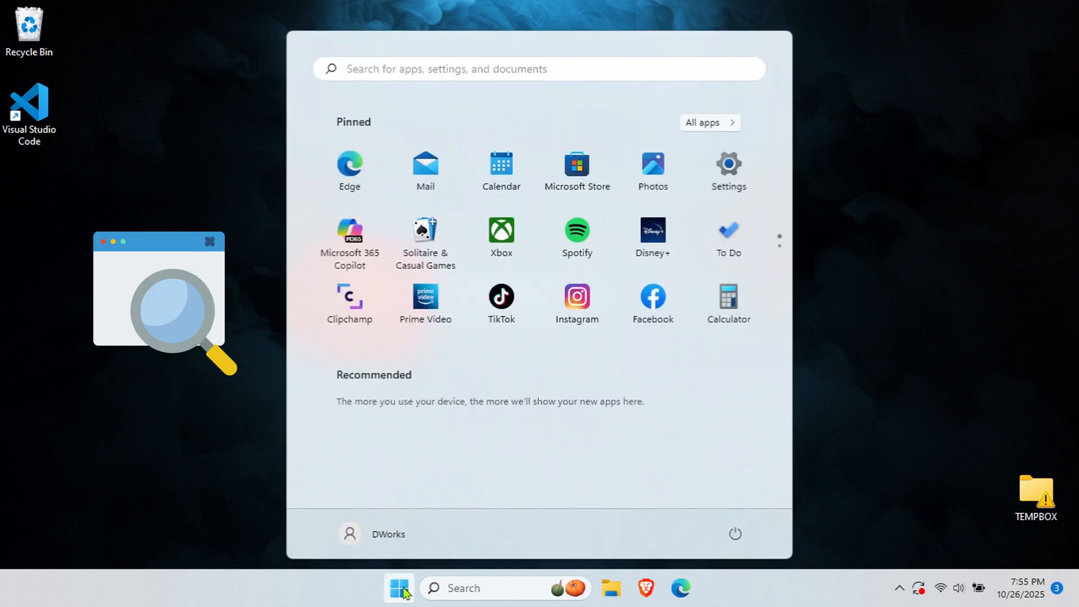
type("cmd")
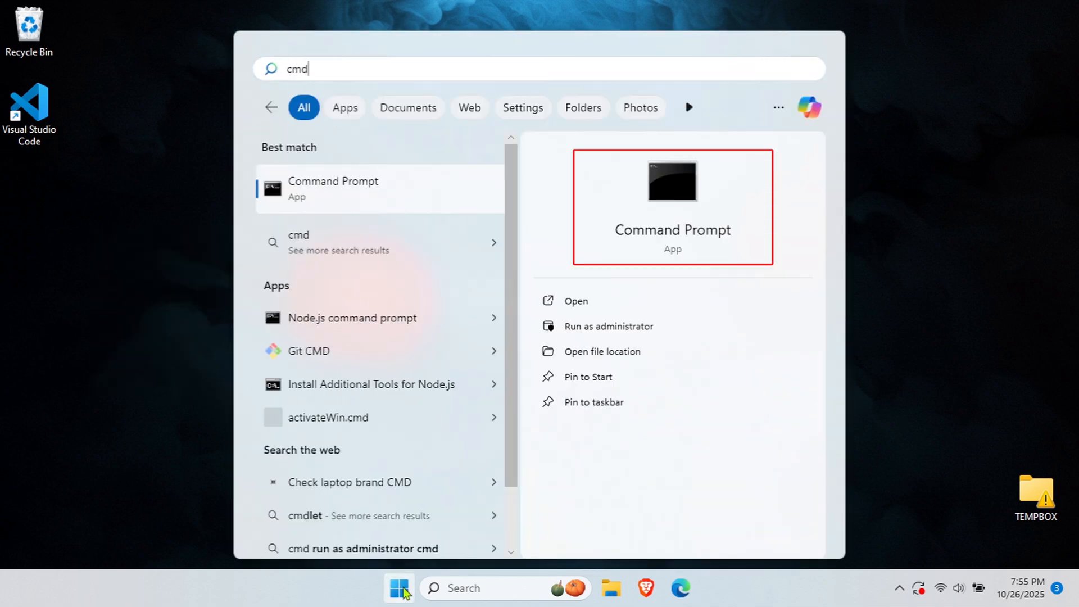
left_click(608, 326)
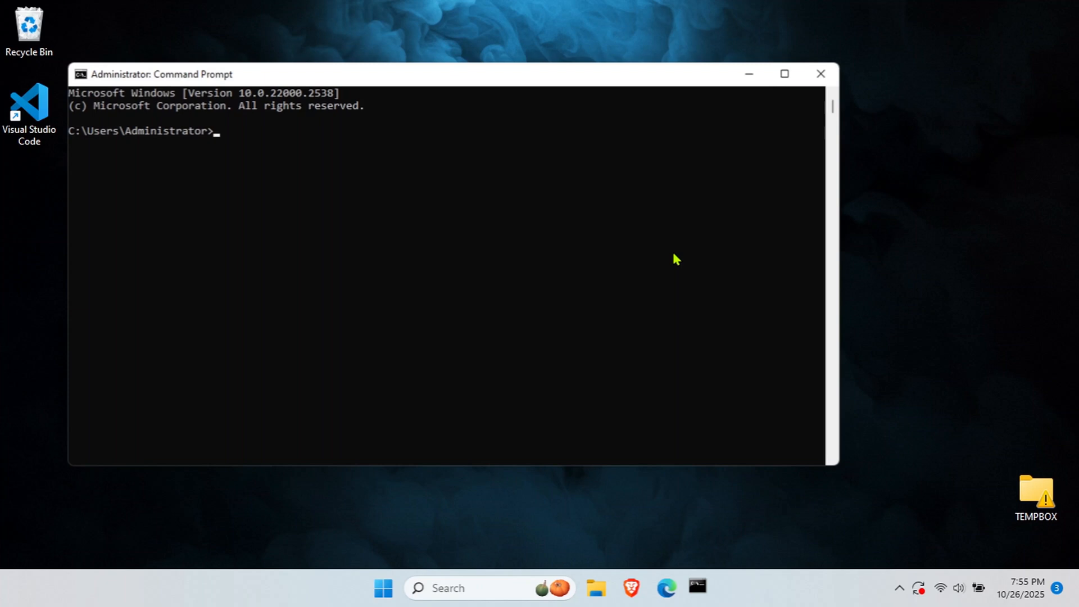
Run 'wmic csproduct get vendor, name' to show Hewlett-Packard / HP ProBook 650 G1, then close the console.
type("wmic cspr")
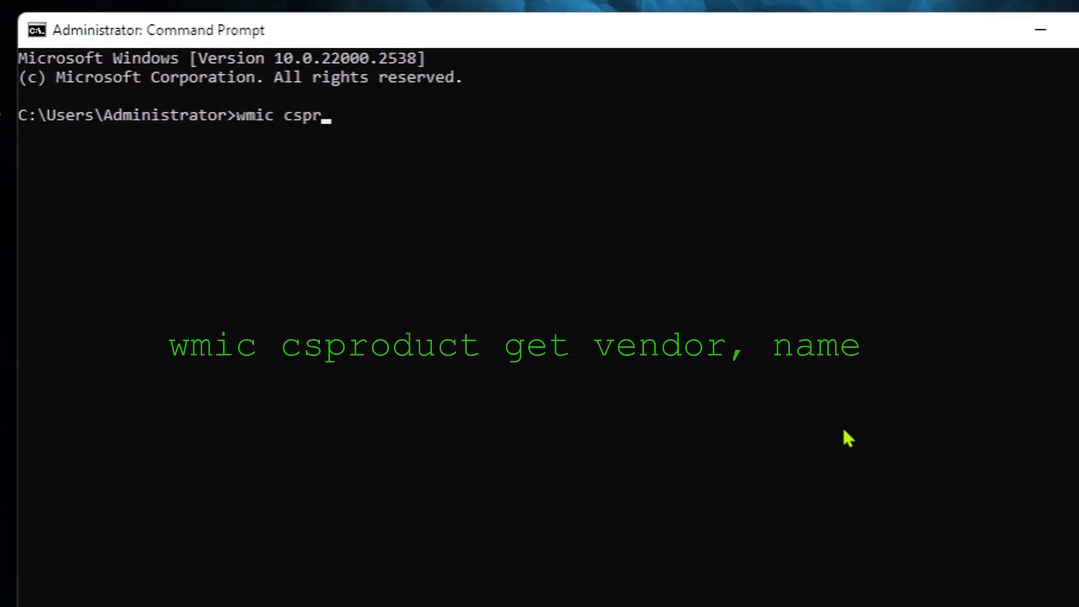
type("oduct get vendor, name")
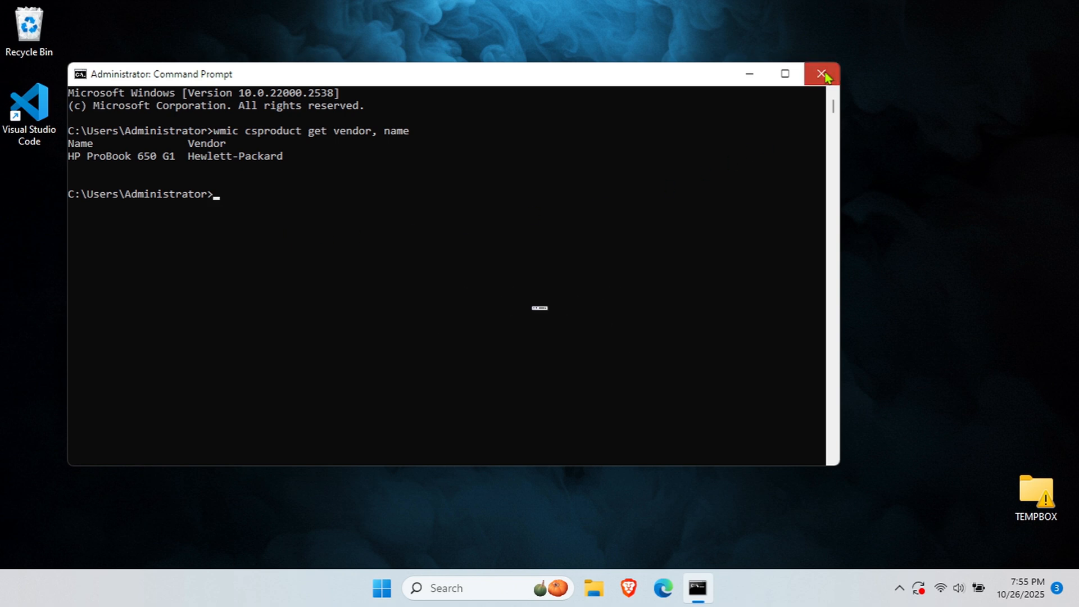
left_click(820, 74)
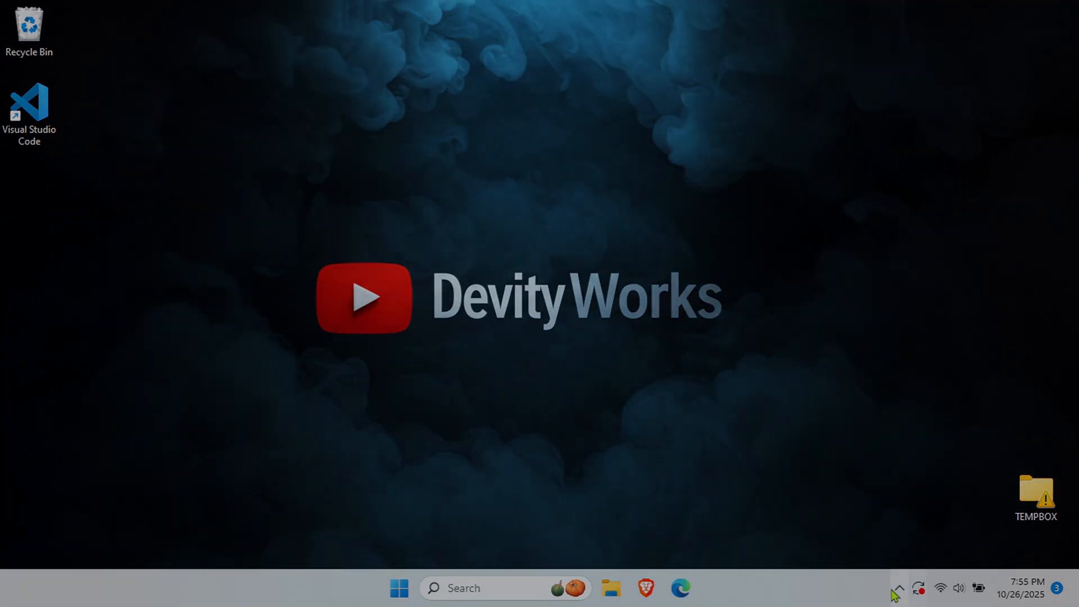